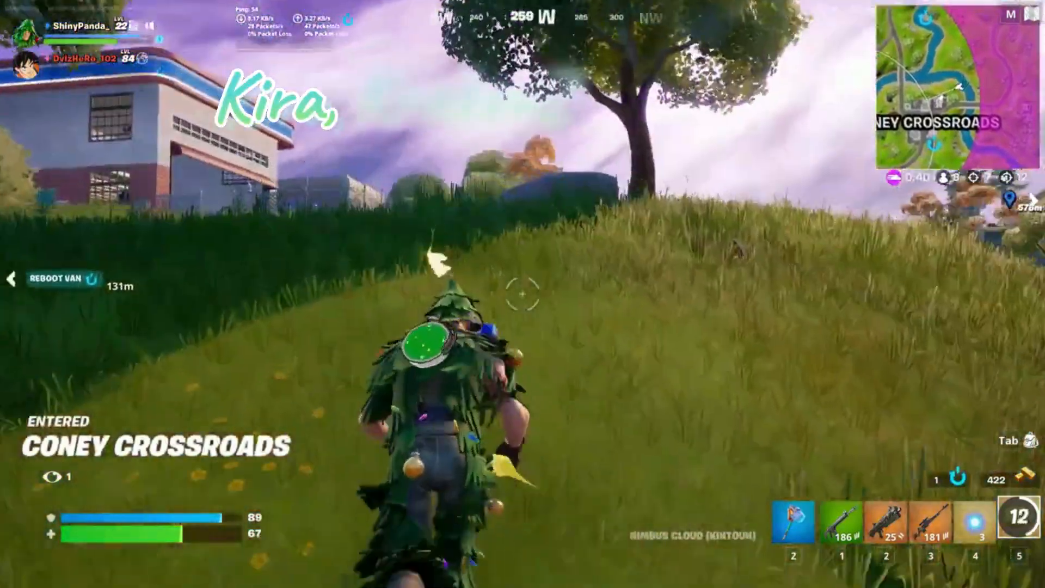
mouse_move(523, 294)
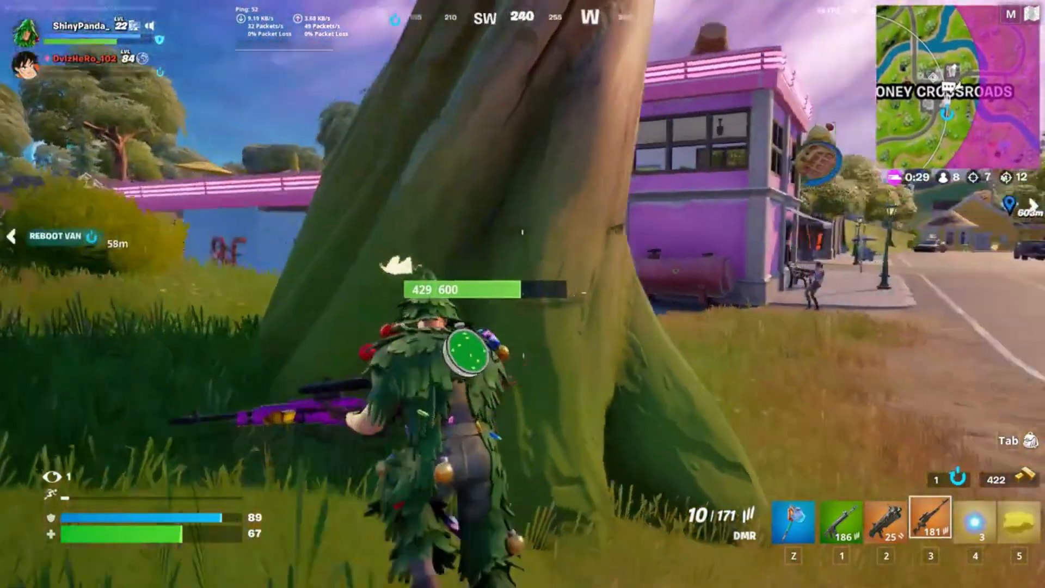
key("4")
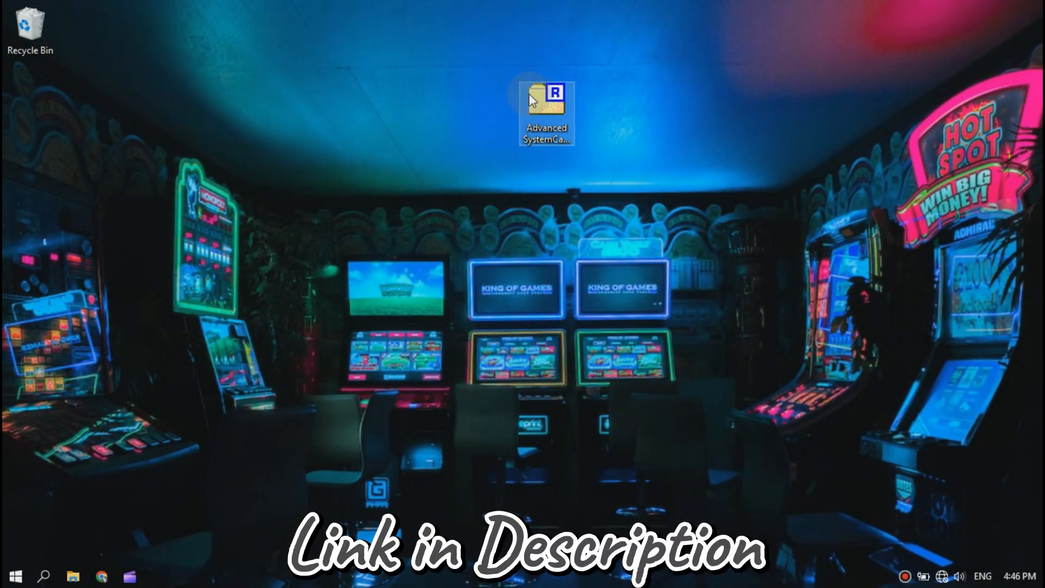
right_click(546, 110)
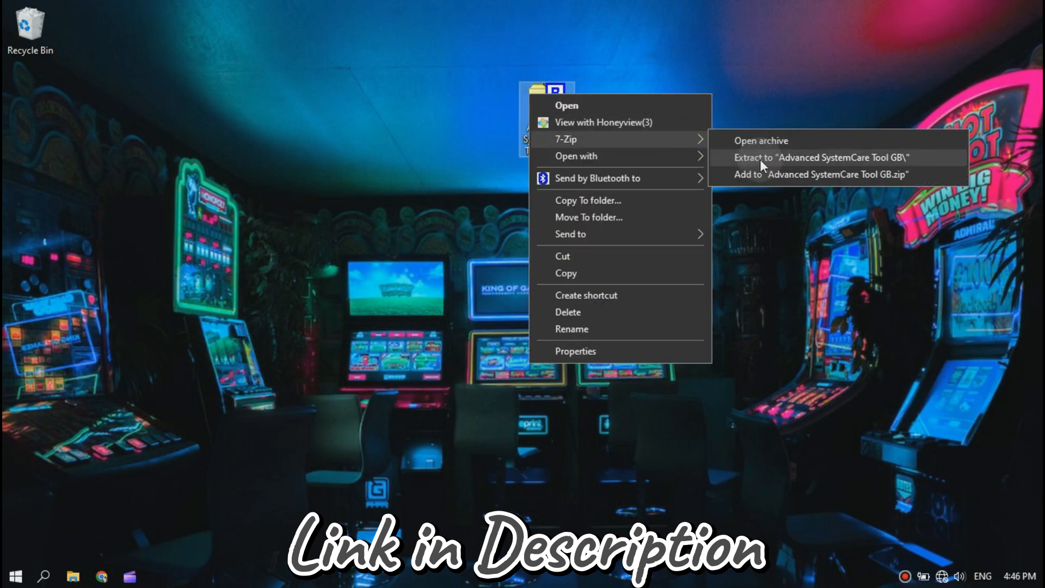
left_click(807, 158)
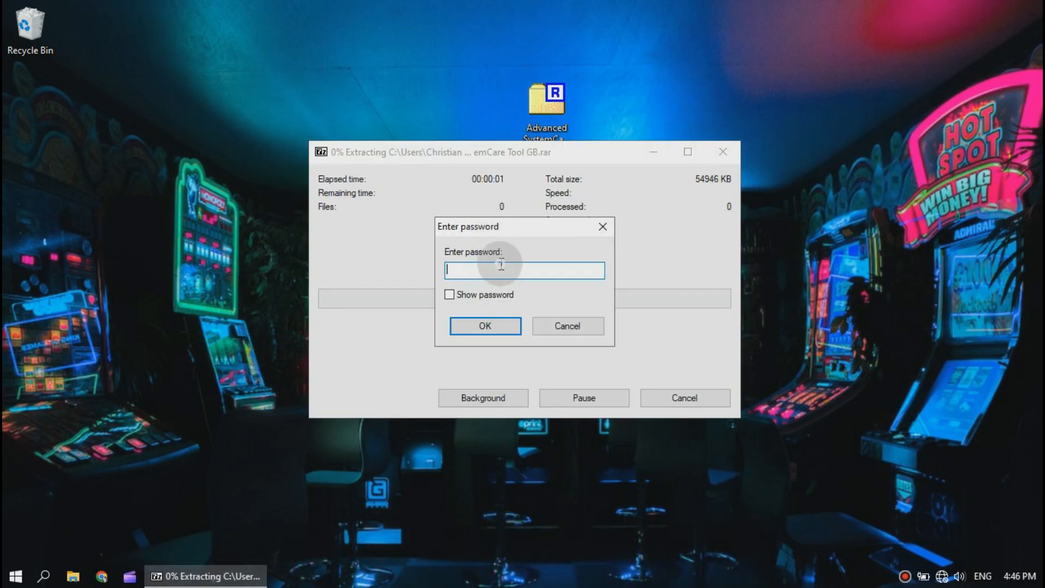
type("**")
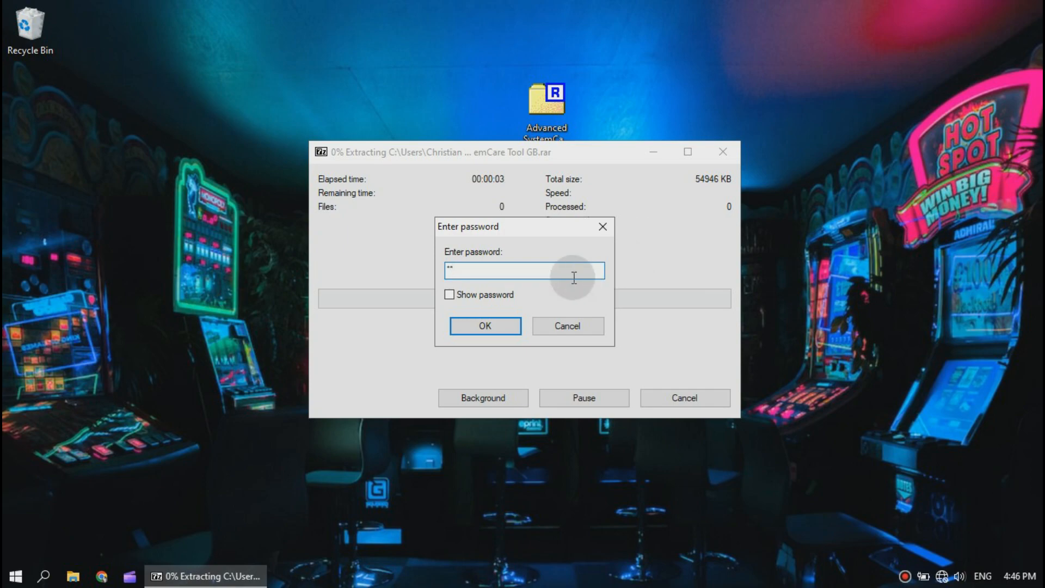
left_click(449, 294)
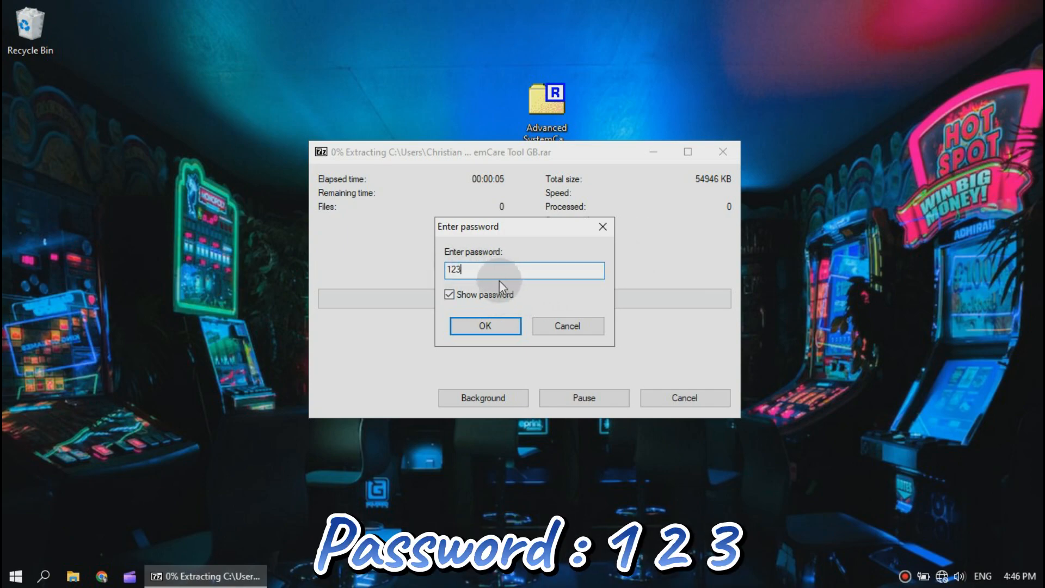
left_click(485, 326)
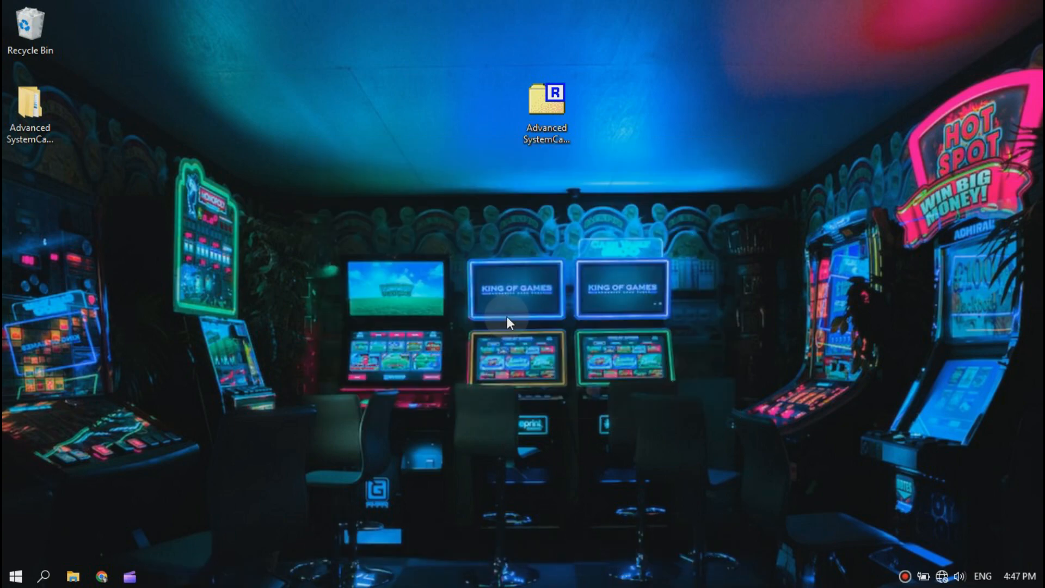
mouse_move(476, 107)
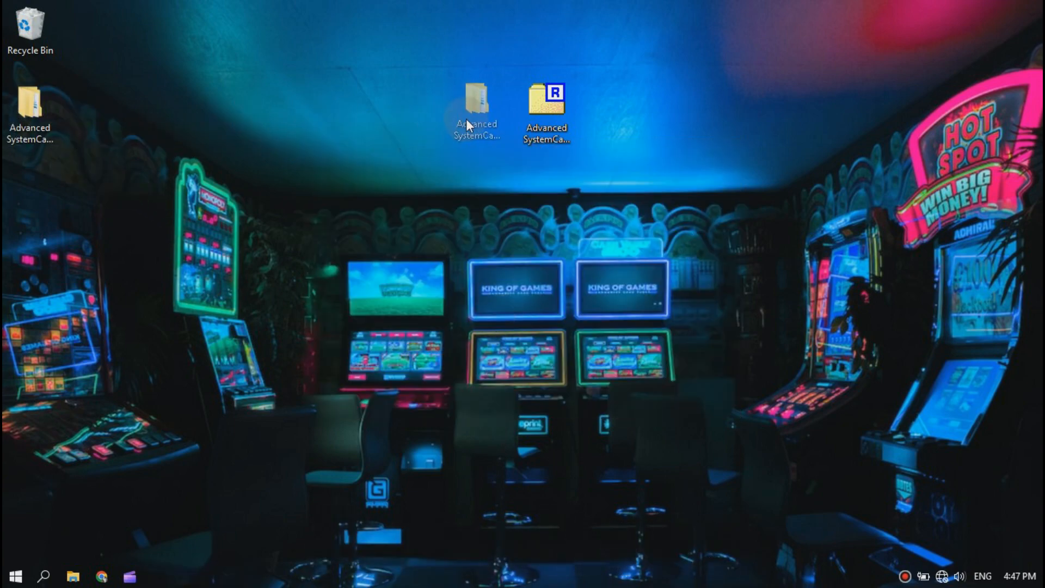
Step: Run advanced-systemcare-setup.exe from Advanced-SystemCare-Pro-14.6.0.307 as administrator
right_click(487, 110)
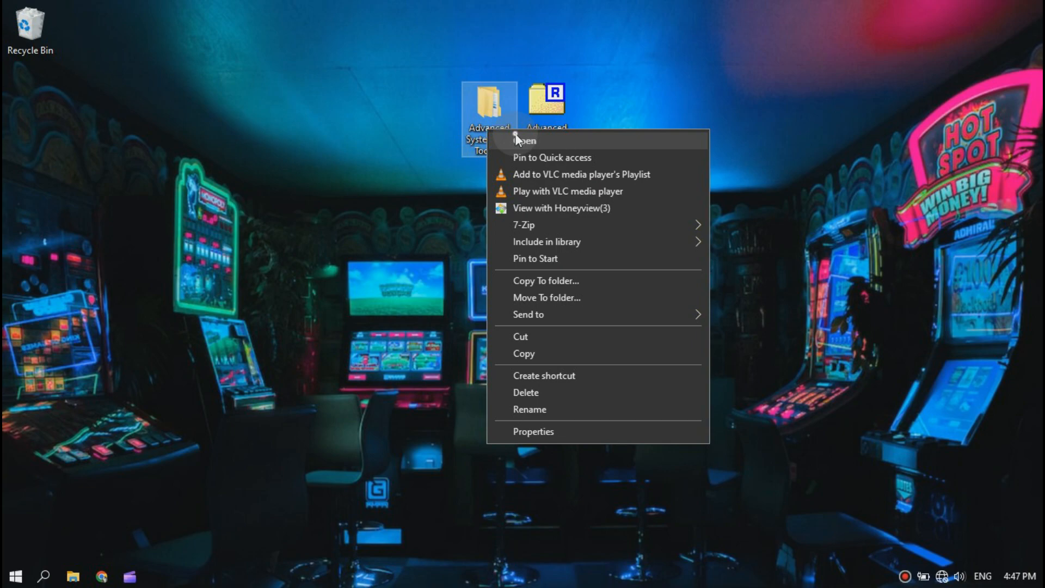
left_click(525, 140)
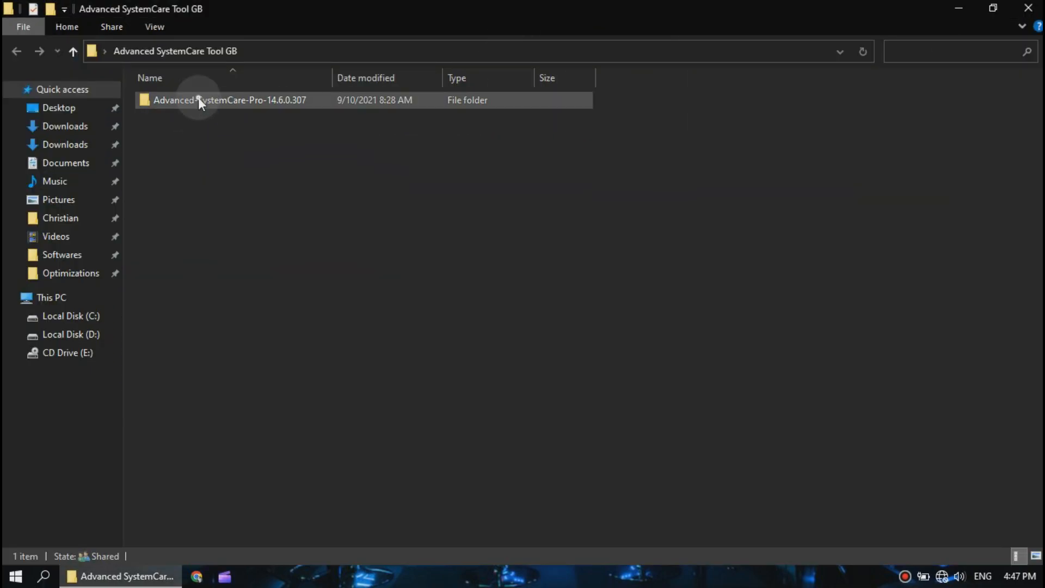
double_click(229, 100)
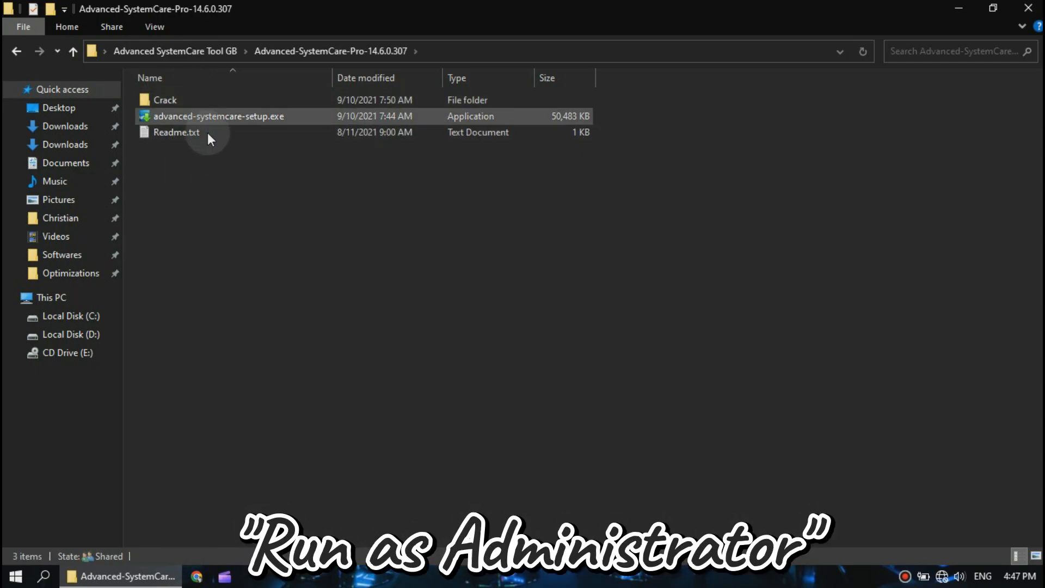
right_click(218, 116)
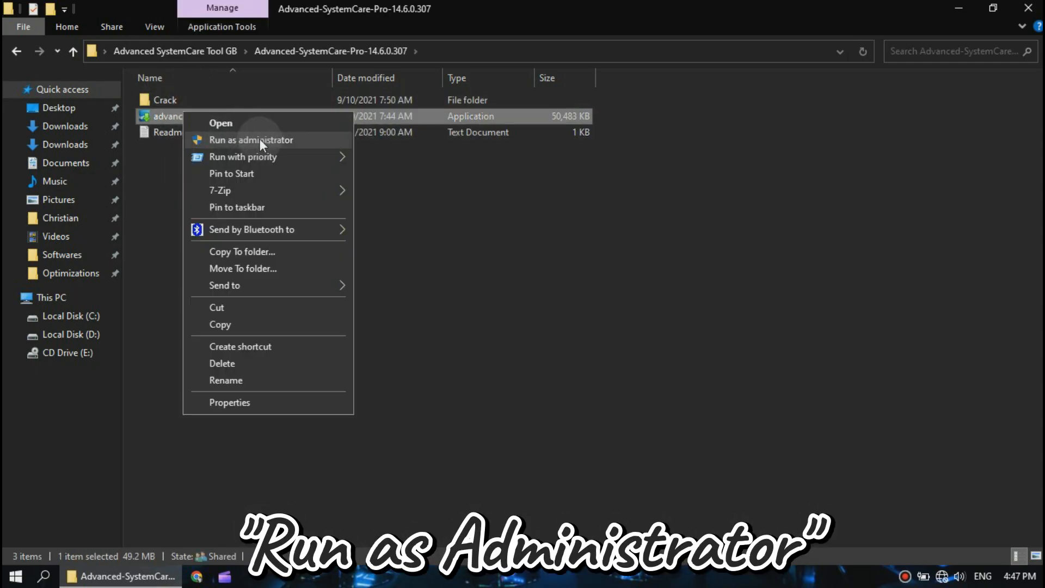
left_click(251, 140)
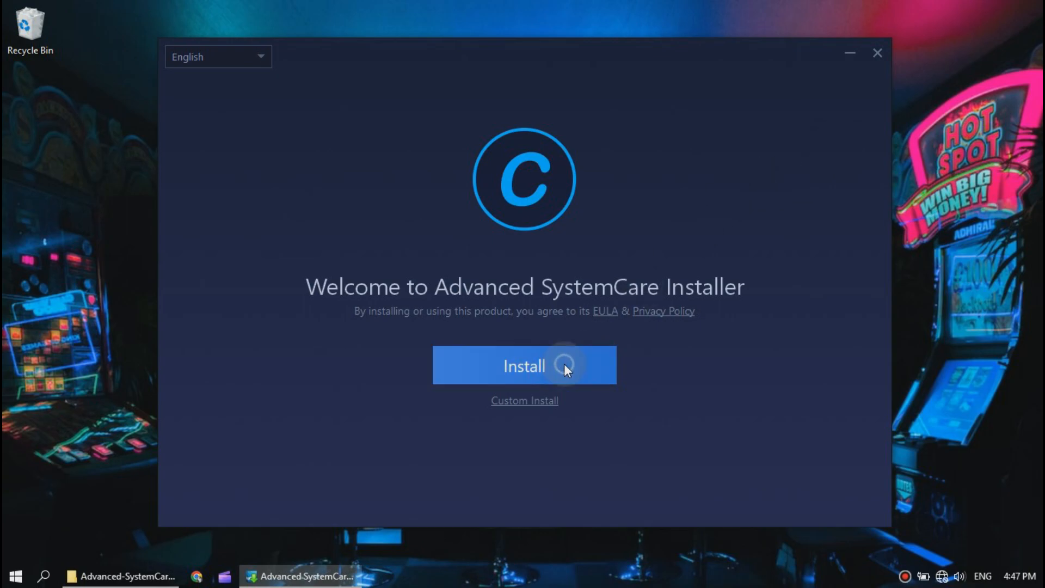
Step: Install with default settings, decline the newsletter, and finish setup
left_click(524, 365)
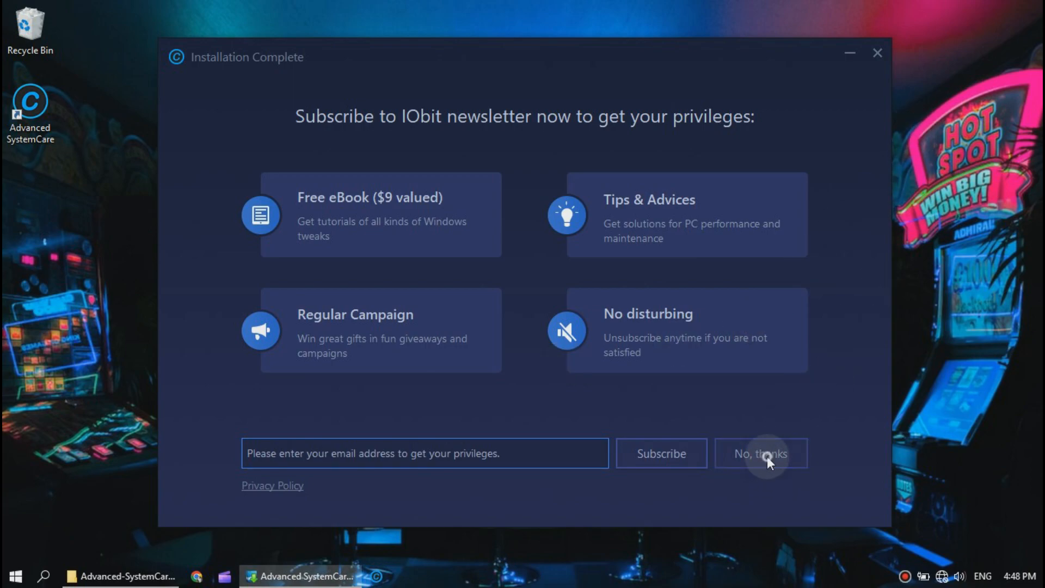
left_click(760, 454)
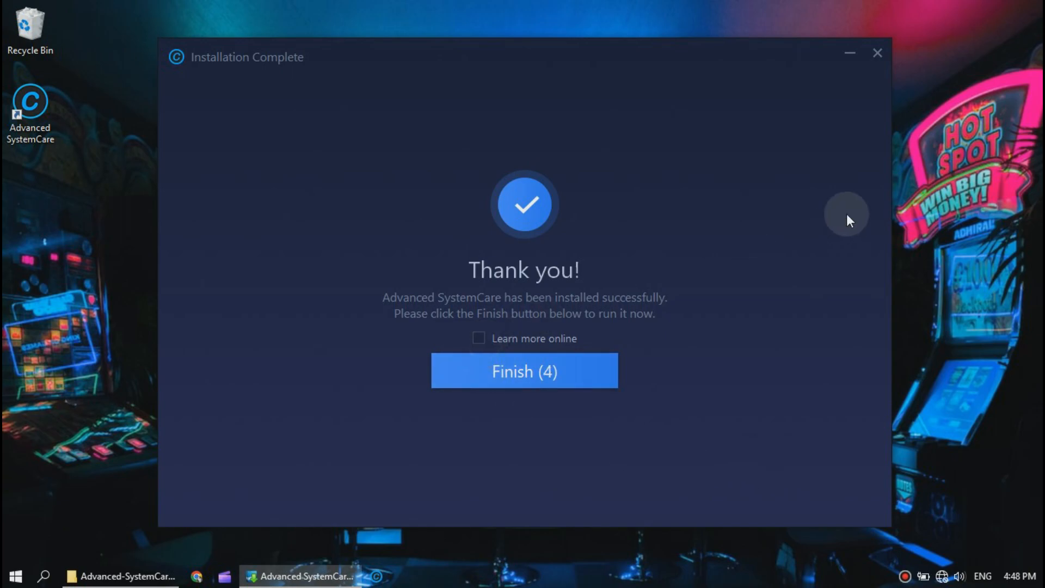
left_click(524, 370)
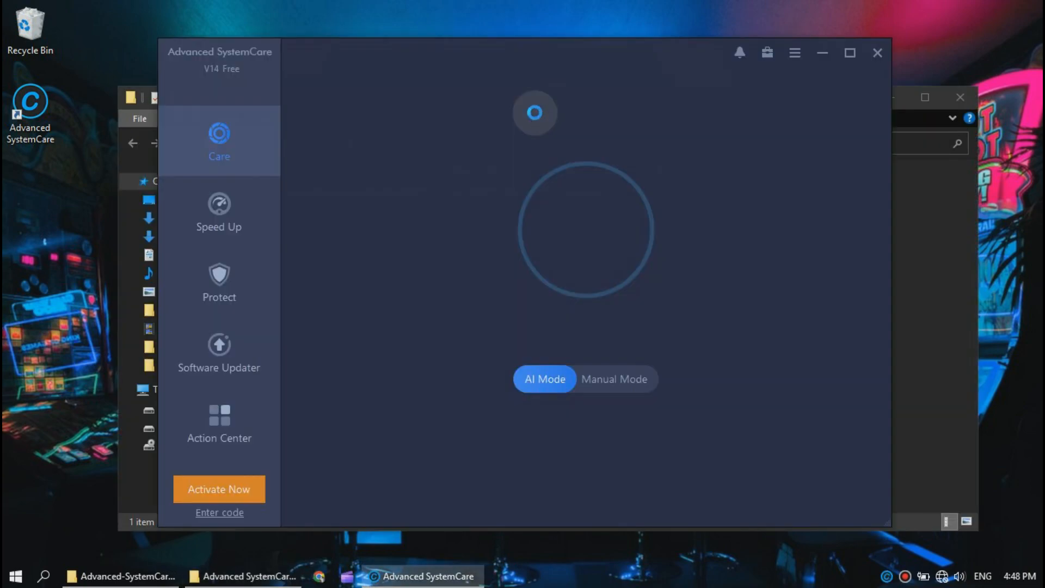
mouse_move(869, 60)
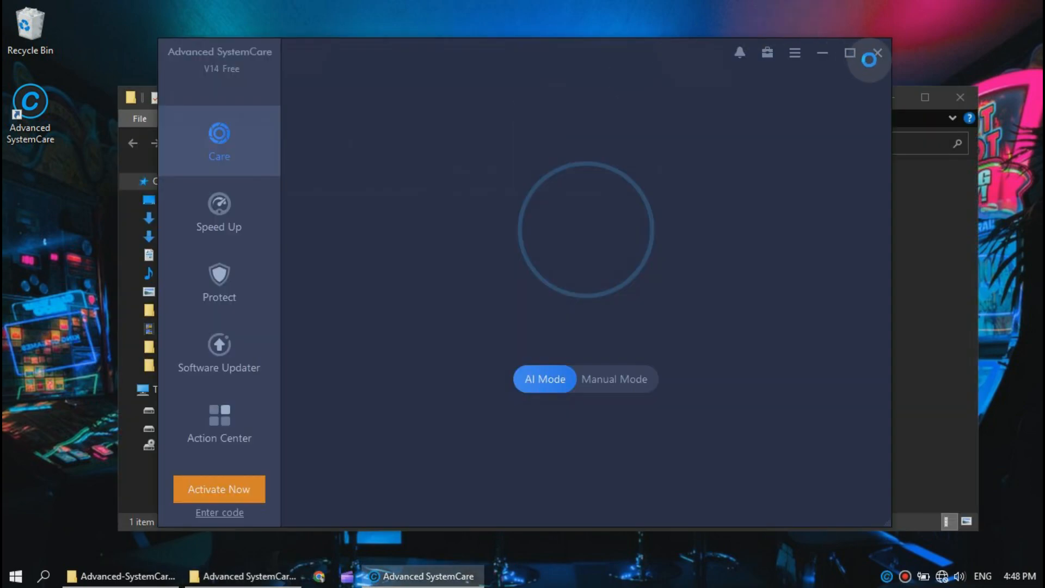
mouse_move(879, 53)
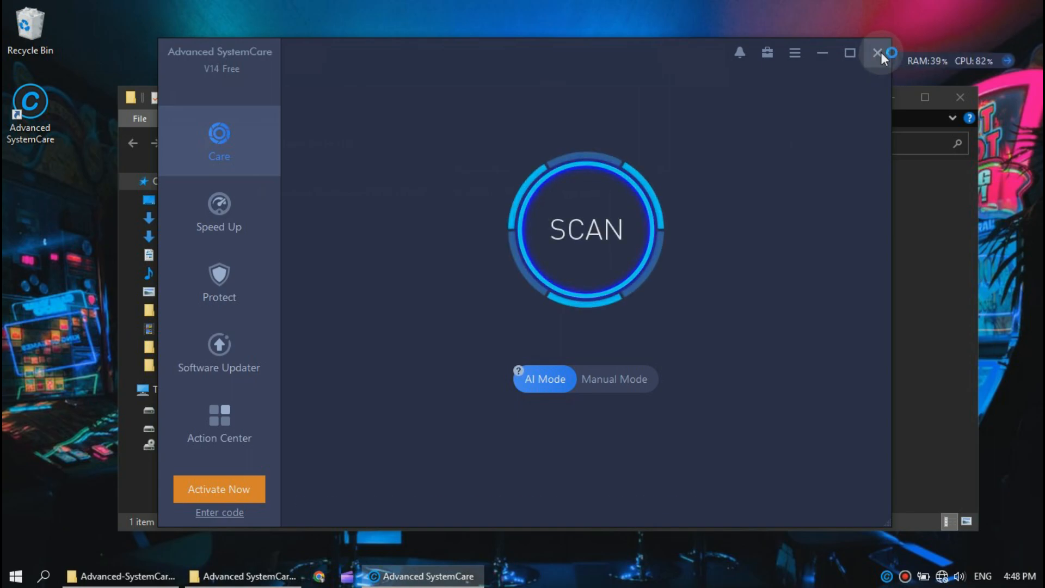
Step: Close the Advanced SystemCare V14 Free window
left_click(877, 53)
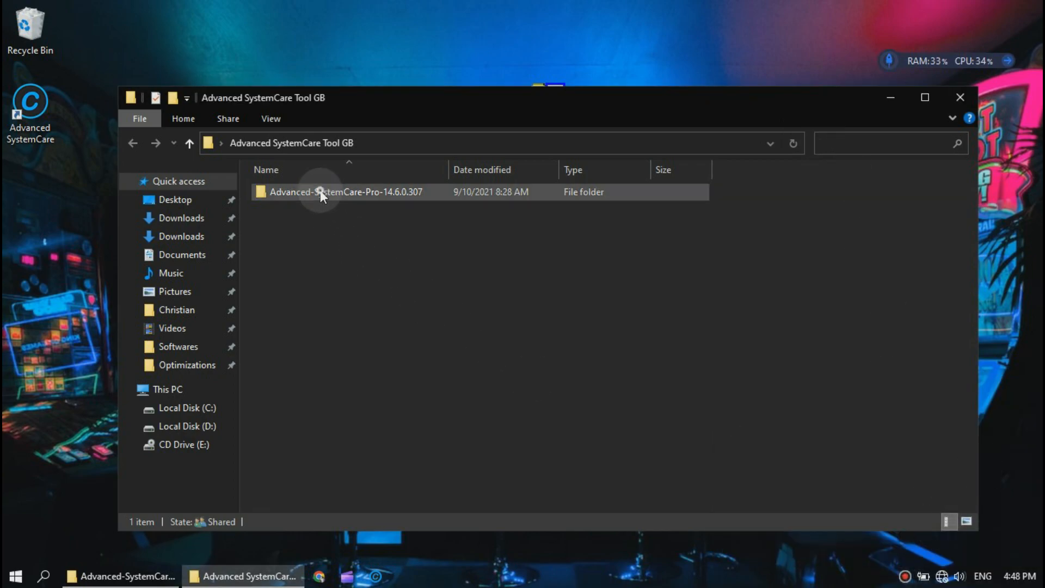
Step: Copy all Crack files into the install folder, replacing the existing files
double_click(344, 193)
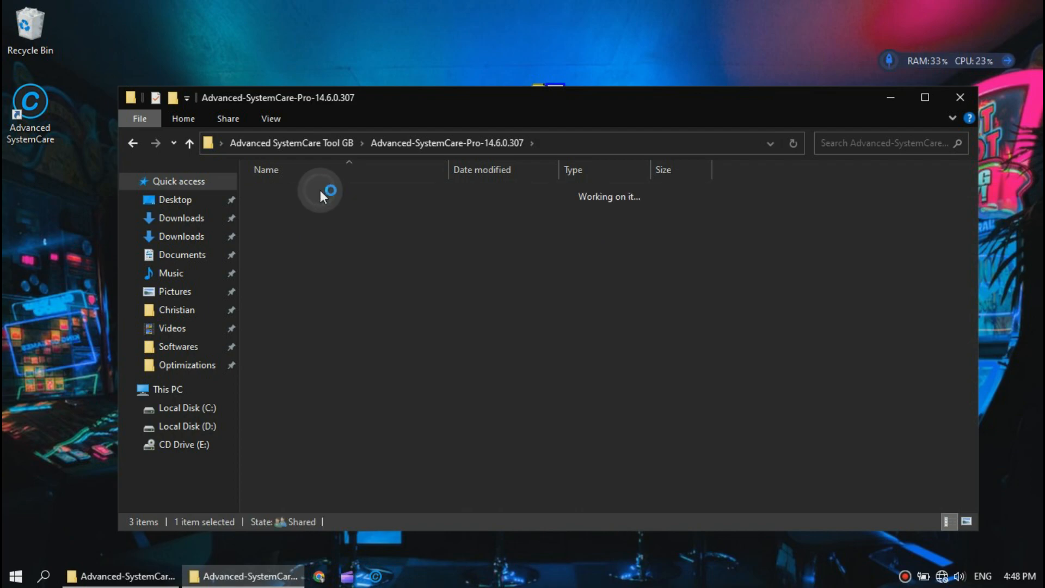
double_click(320, 195)
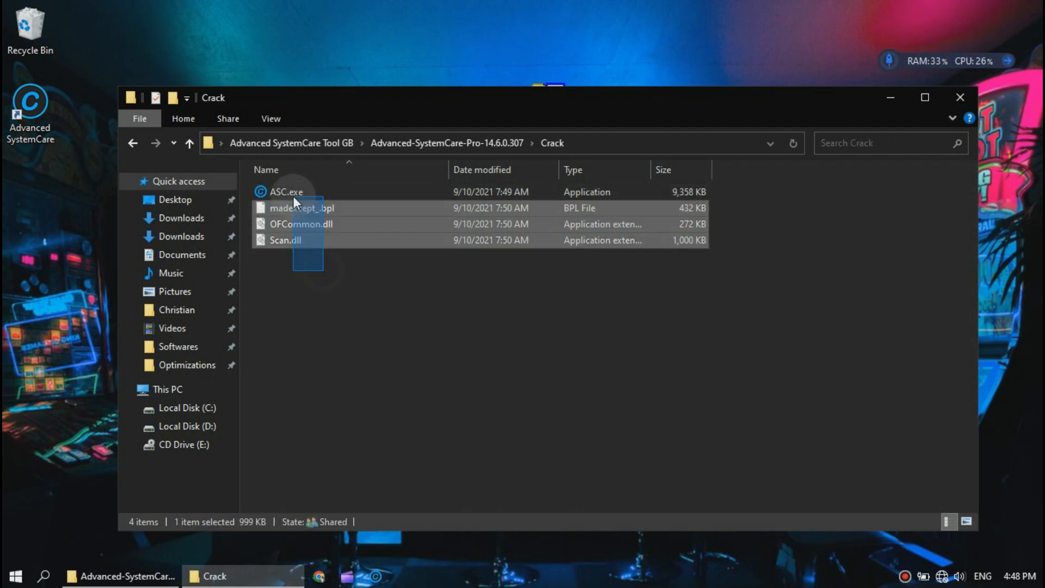
key("ctrl+a")
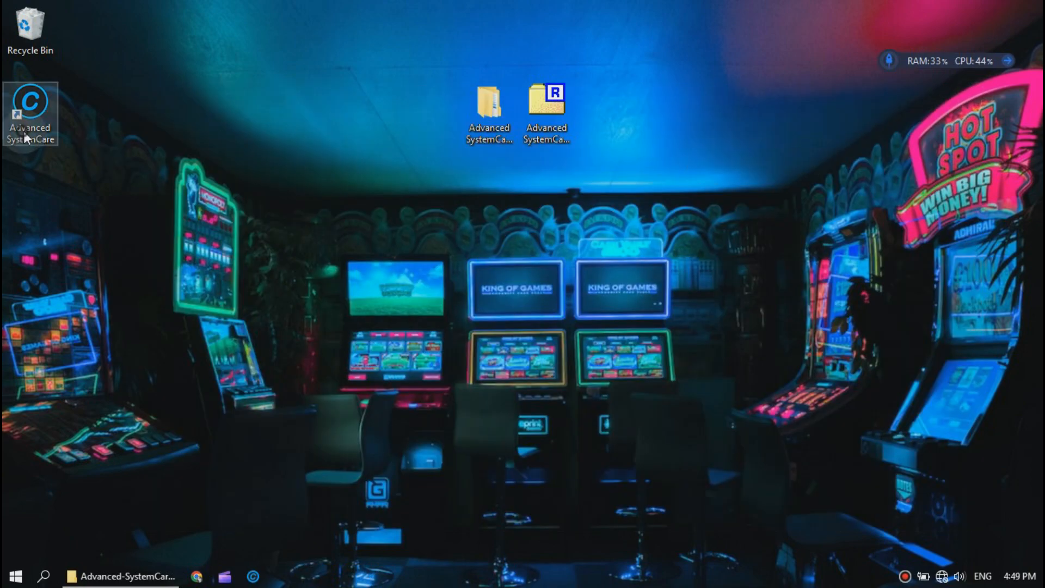
mouse_move(687, 299)
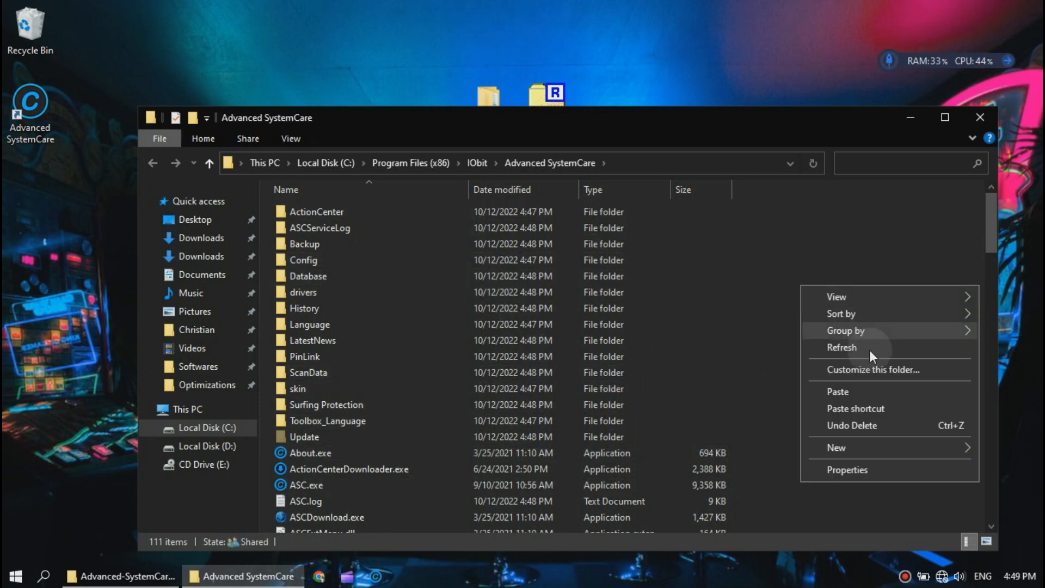
left_click(838, 391)
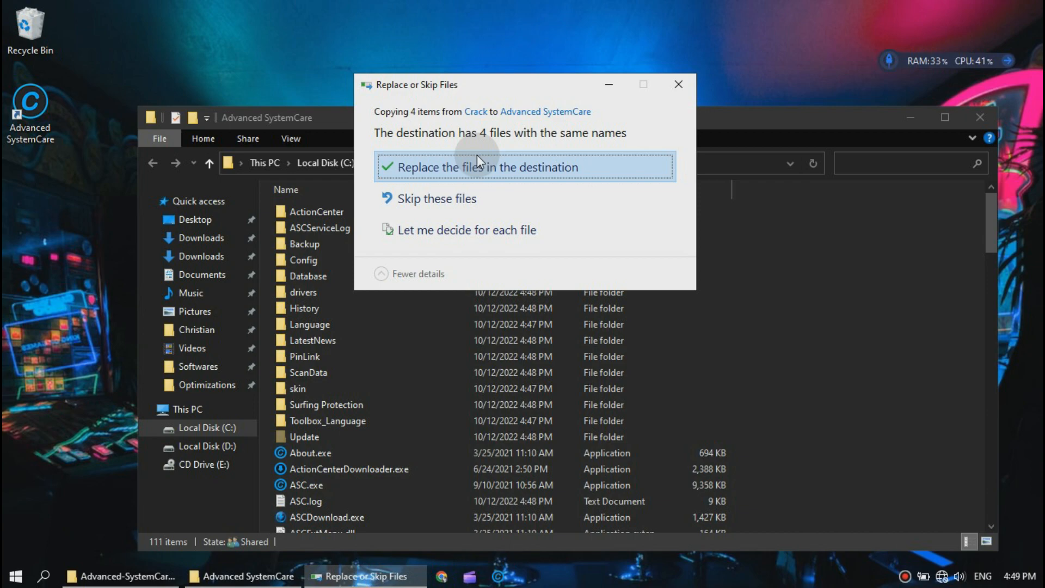
left_click(489, 167)
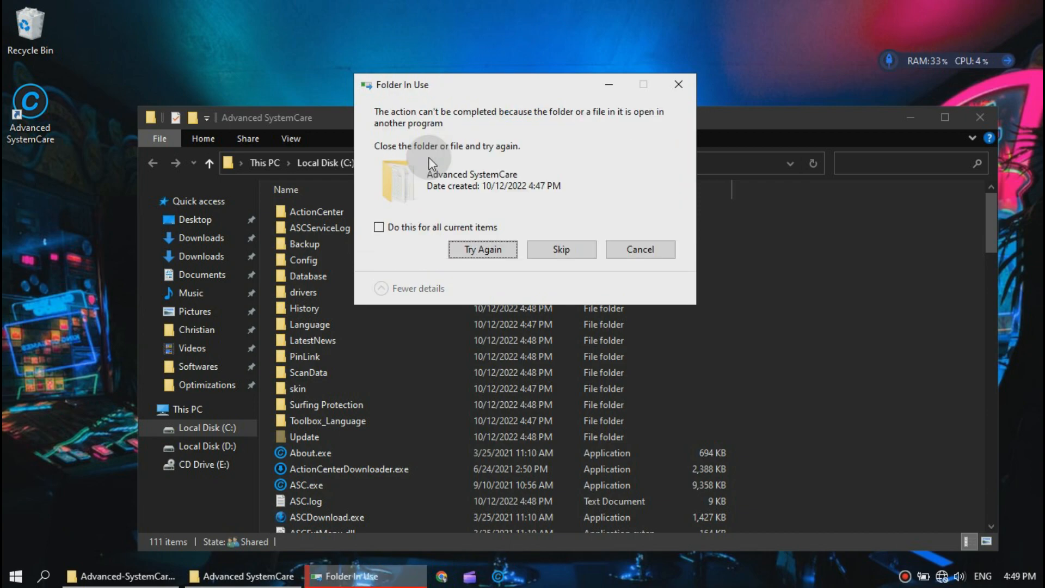
mouse_move(438, 189)
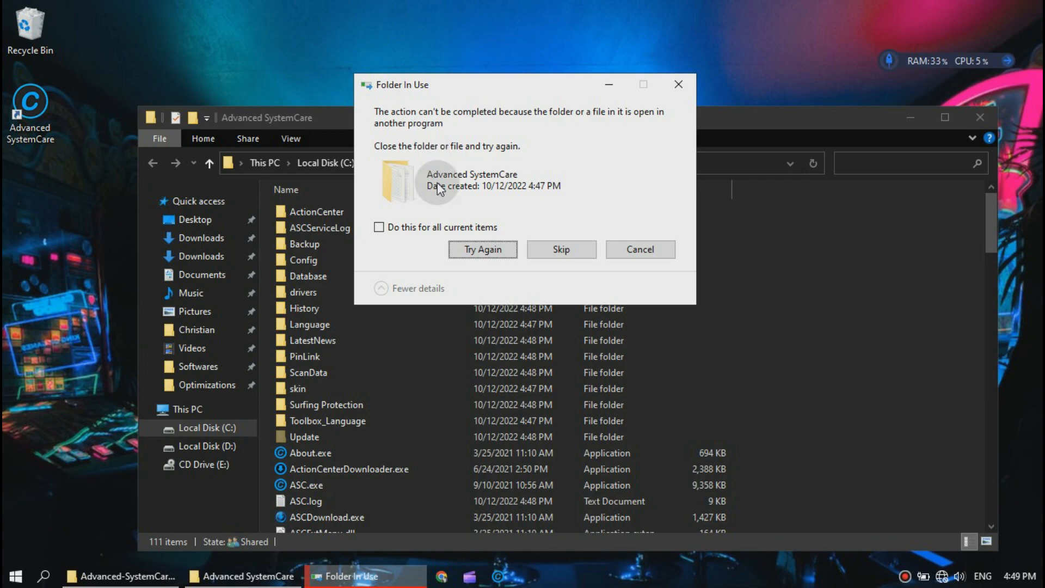
mouse_move(127, 393)
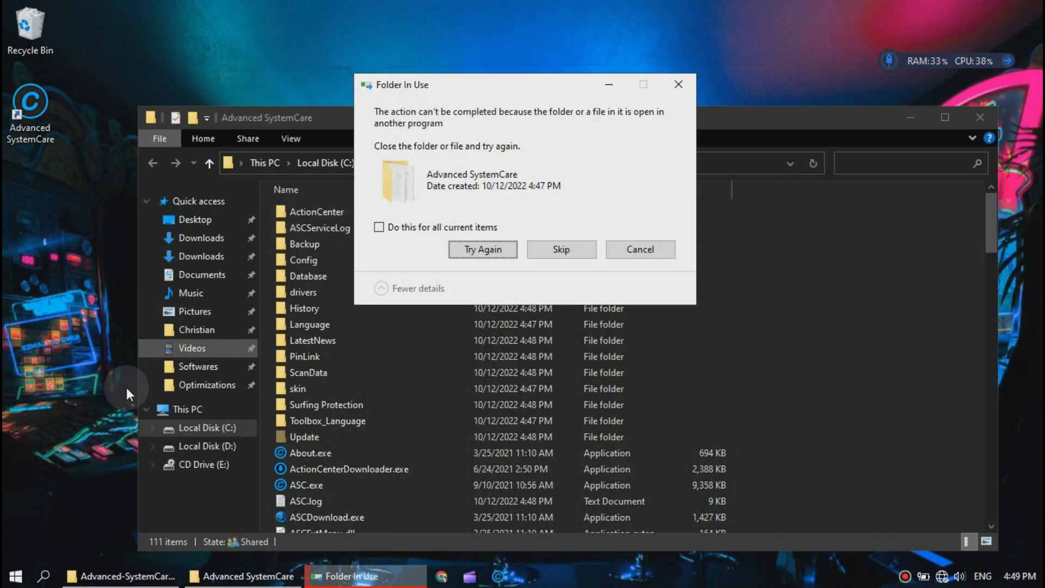
Step: Use Task Manager to unblock the copy into IObit\Advanced SystemCare, then close Explorer
right_click(14, 575)
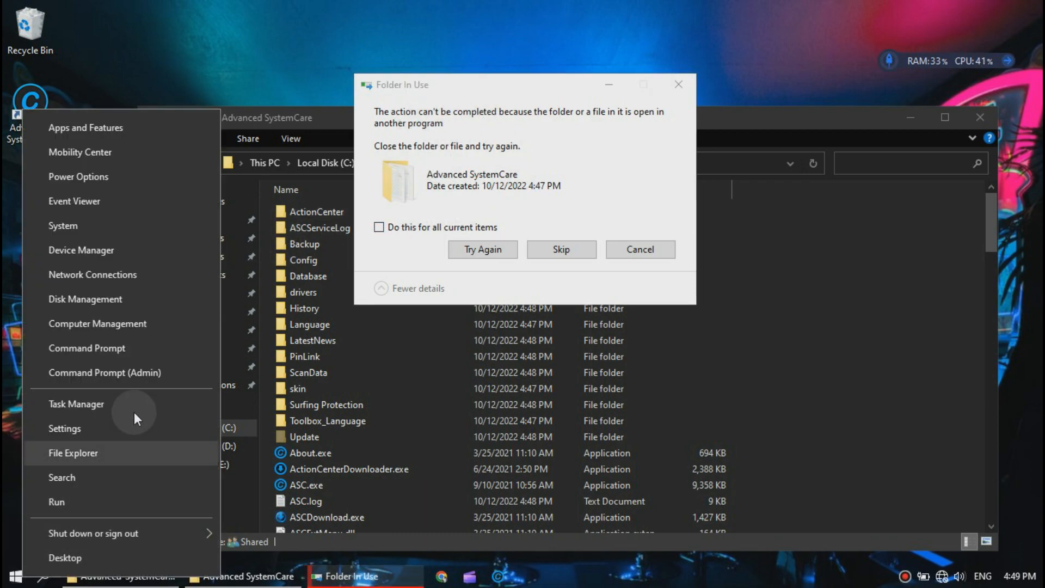
left_click(76, 404)
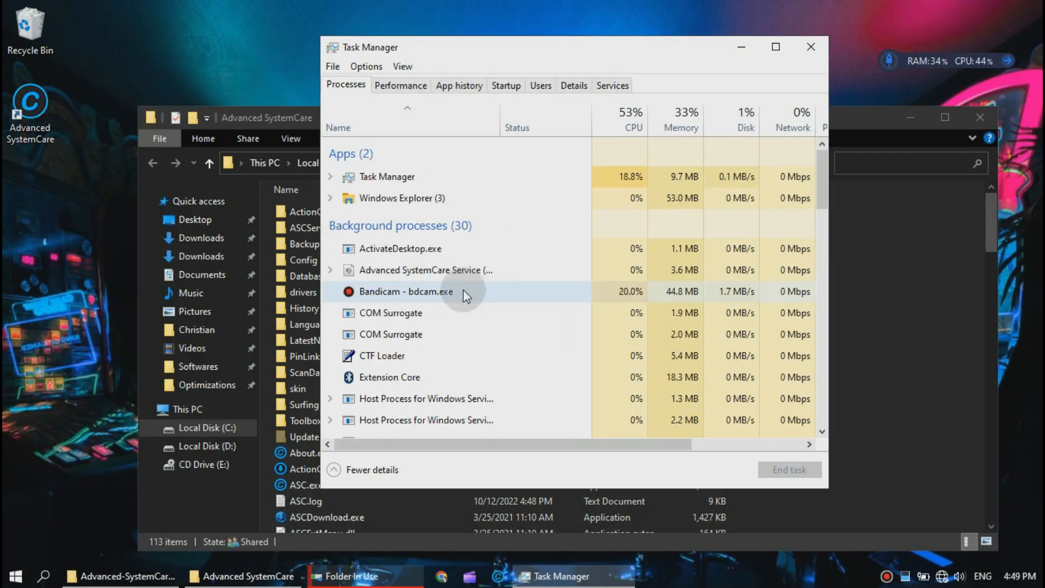
scroll("down", 3)
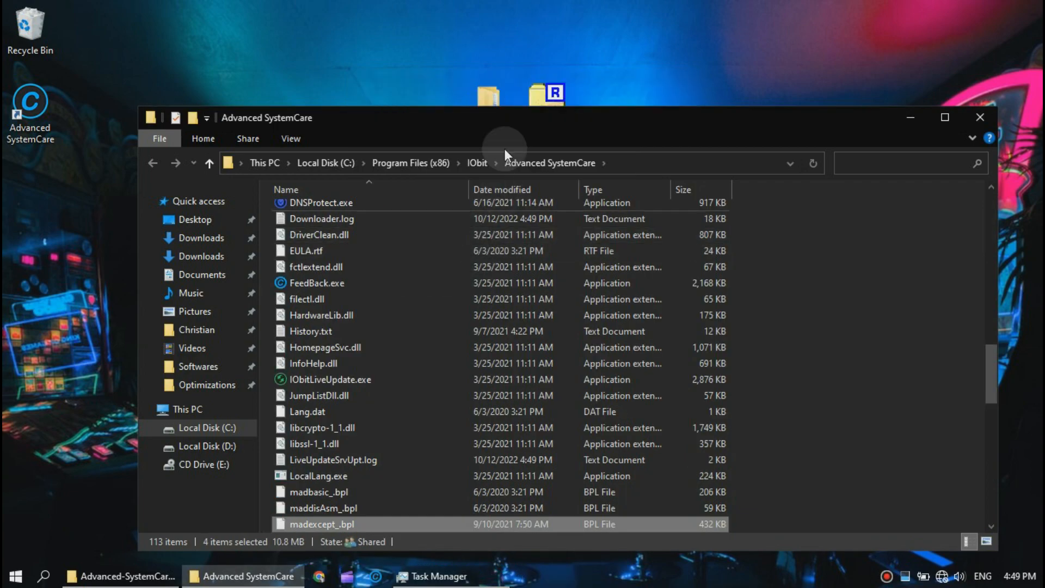
scroll("down", 3)
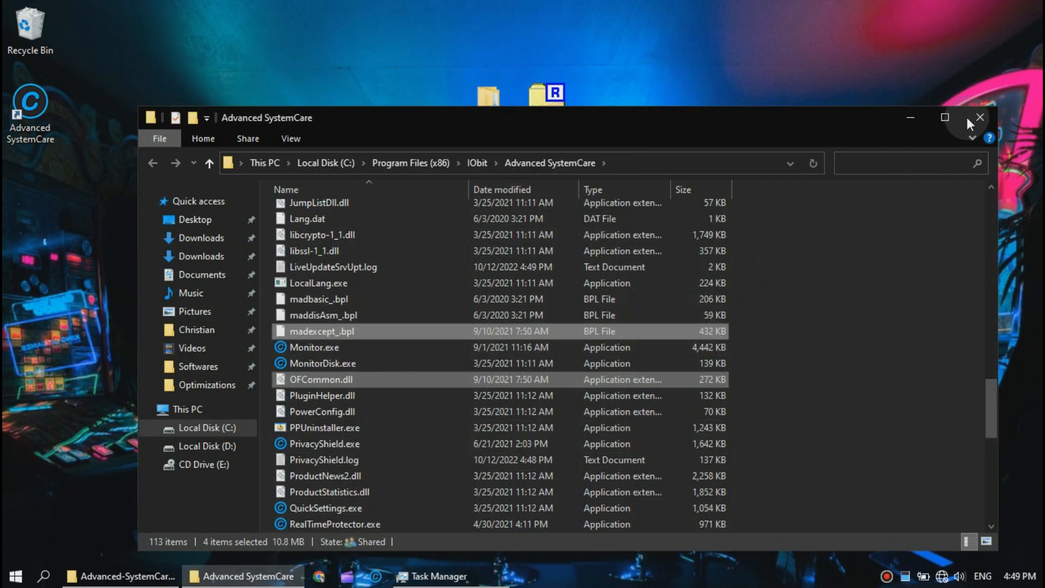
left_click(979, 117)
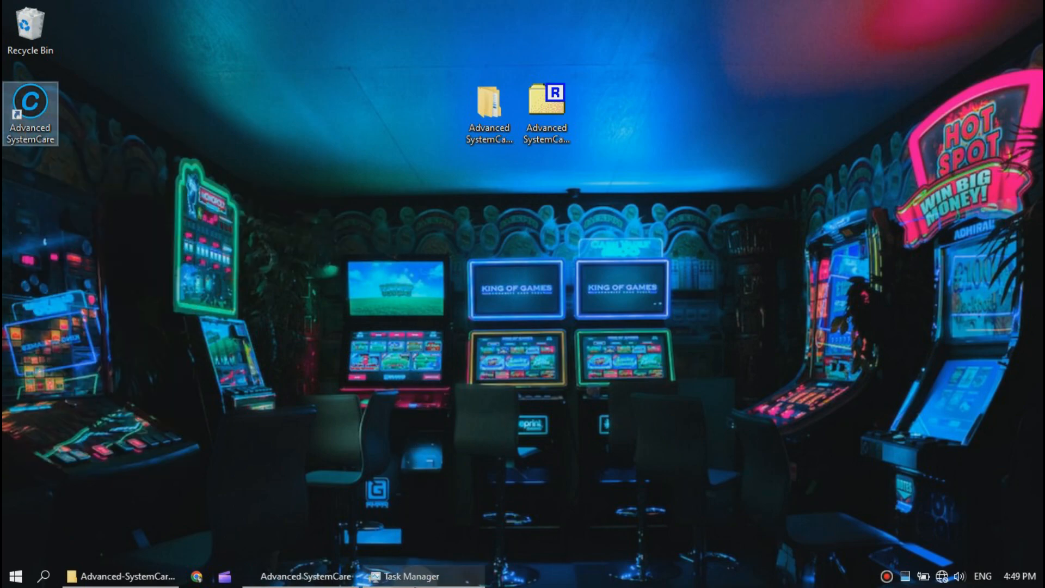
Step: Relaunch Advanced SystemCare and run an AI Mode scan, finding 1179 items
left_click(304, 575)
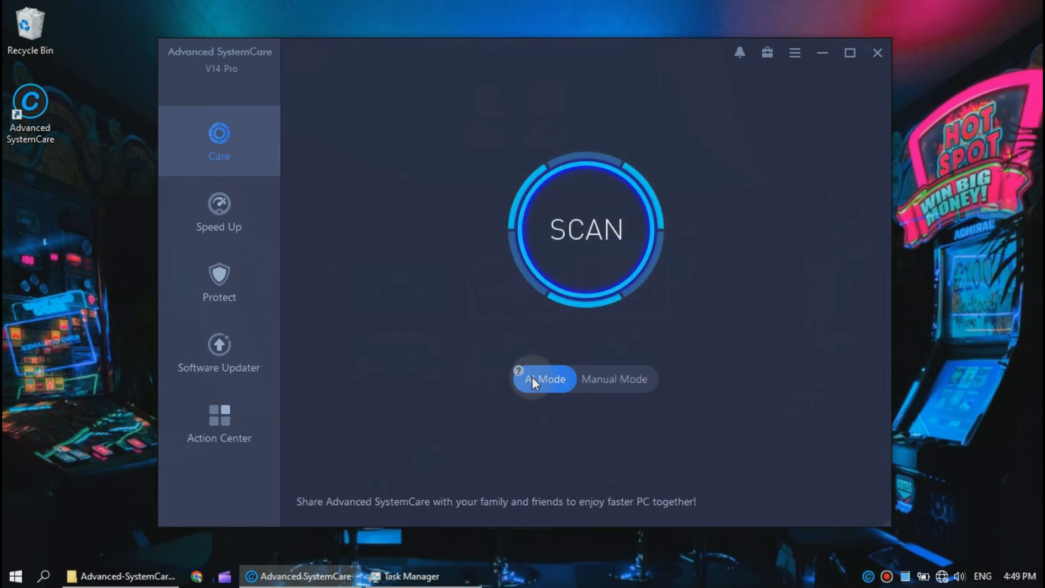
mouse_move(585, 231)
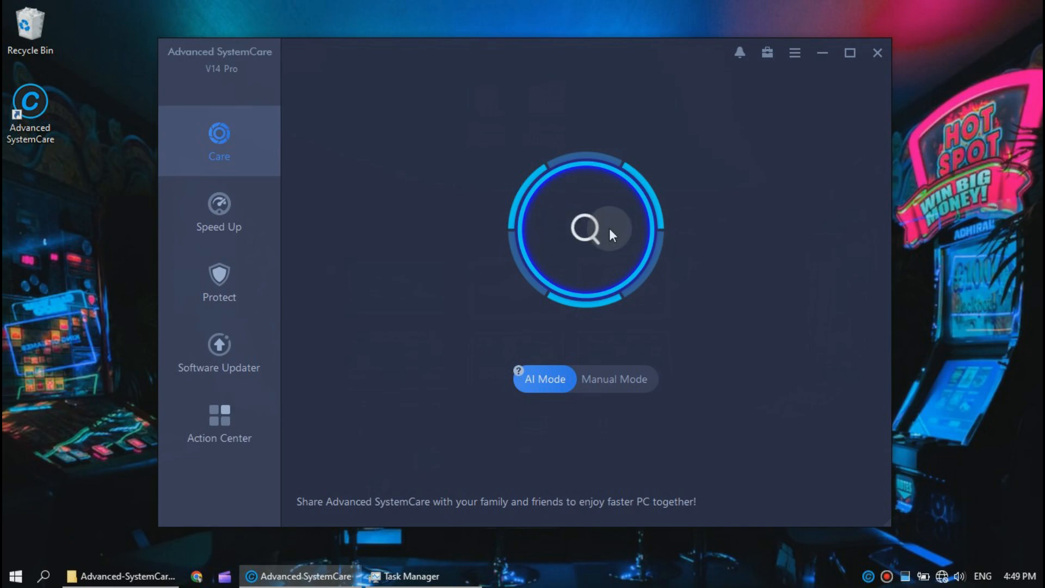
left_click(585, 229)
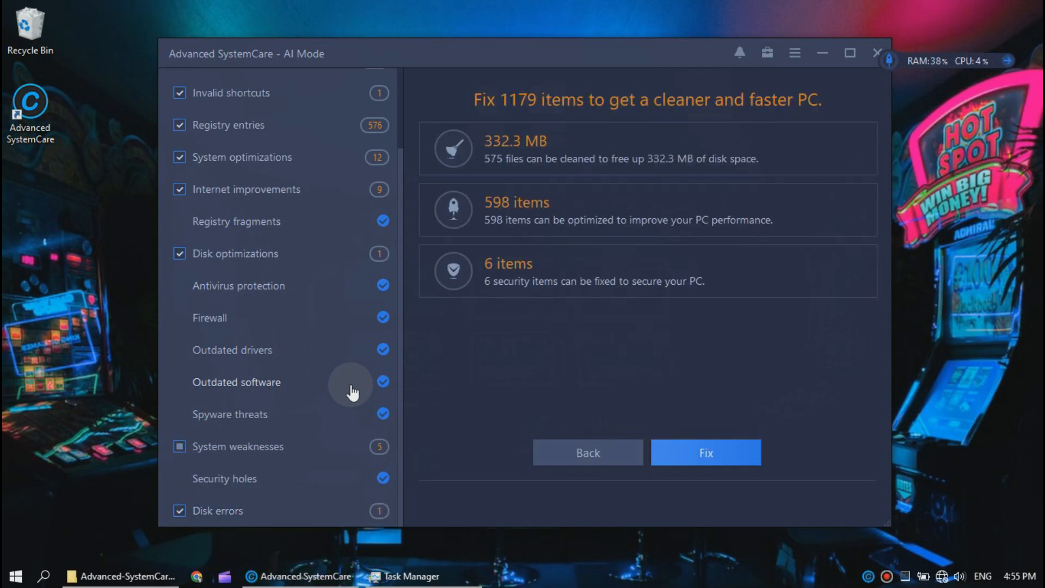
mouse_move(634, 131)
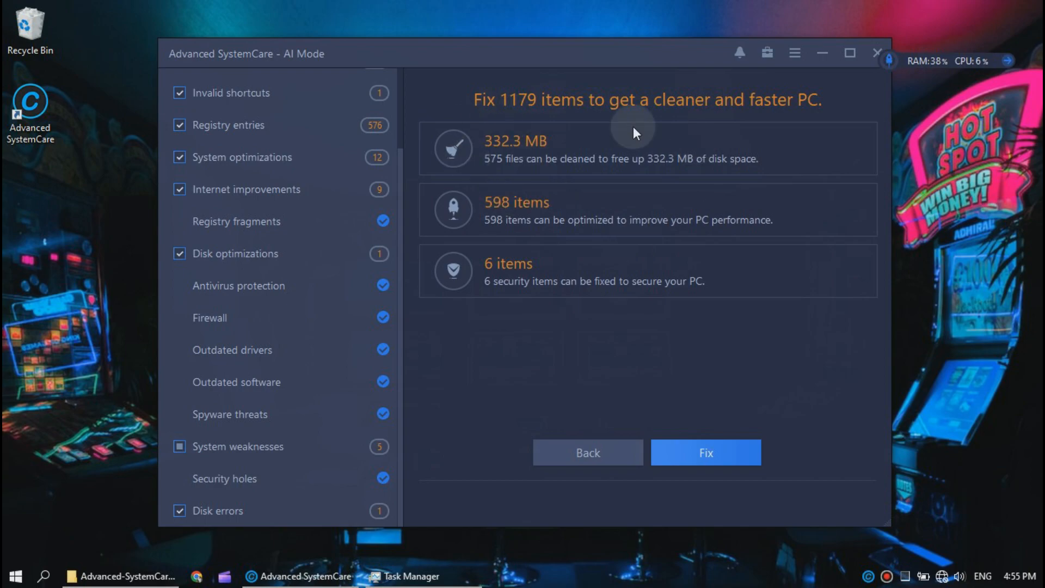
Step: Start fixing all 1179 items found by the scan
left_click(706, 452)
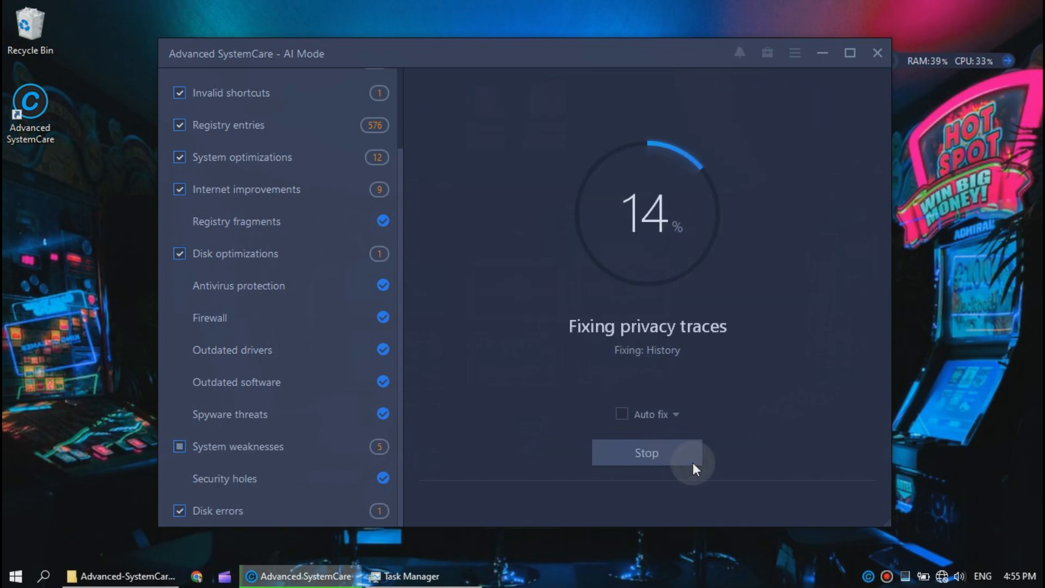
mouse_move(693, 306)
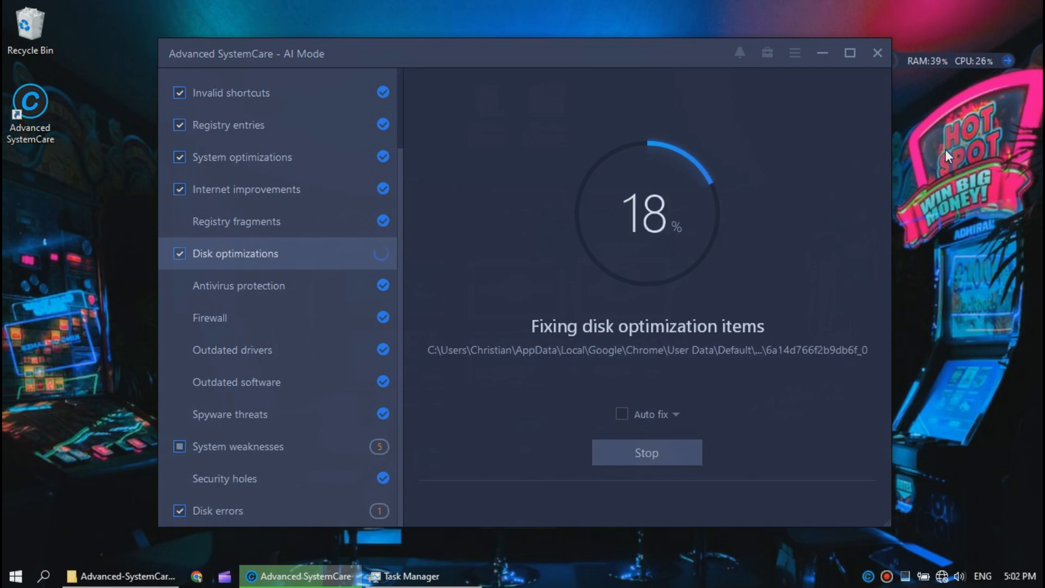
mouse_move(673, 398)
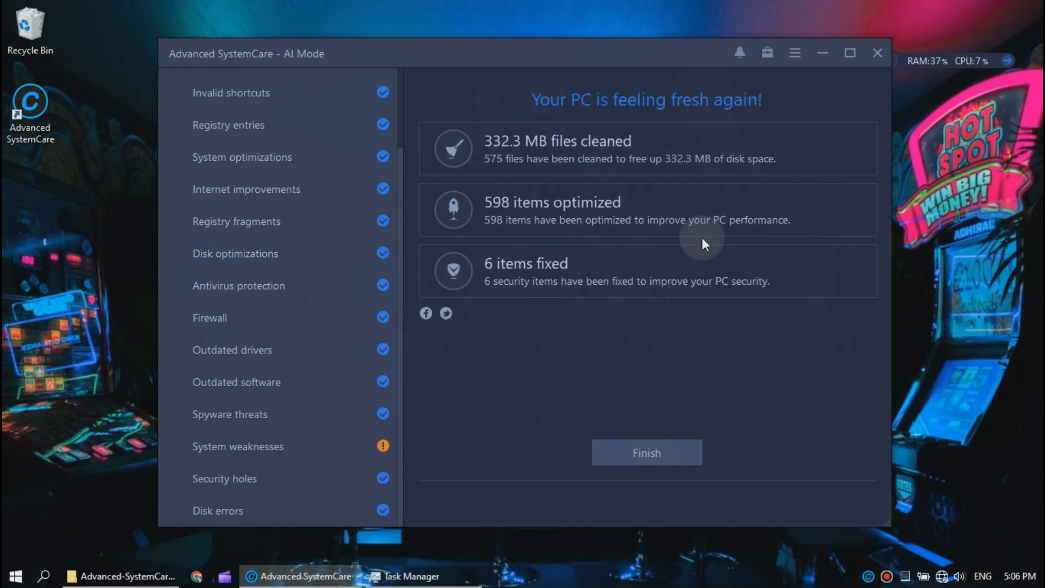
mouse_move(718, 322)
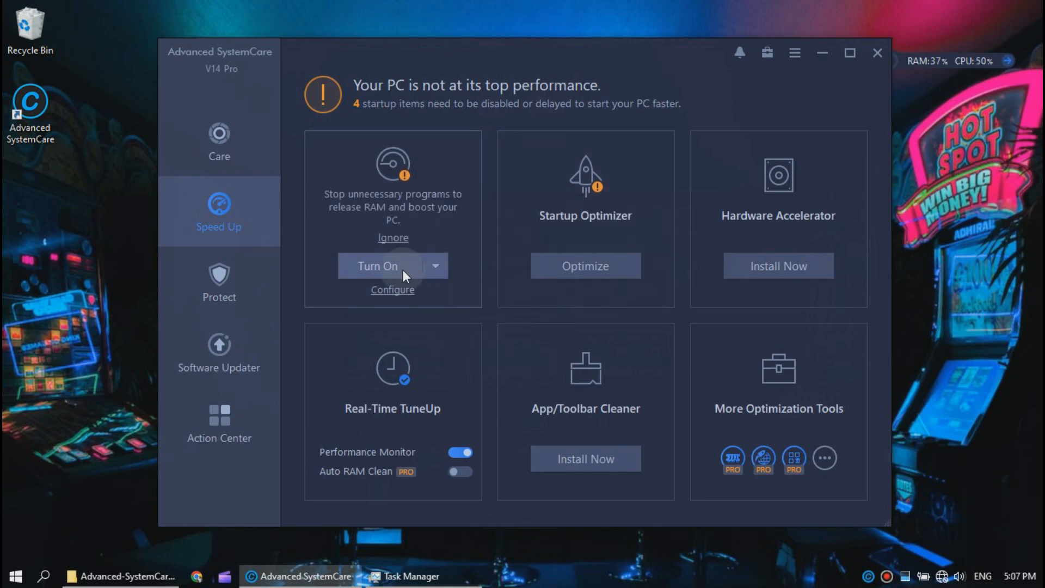
Step: Turn on RAM boost, freeing 330 MB, and open Startup Optimizer's 4 items
left_click(377, 265)
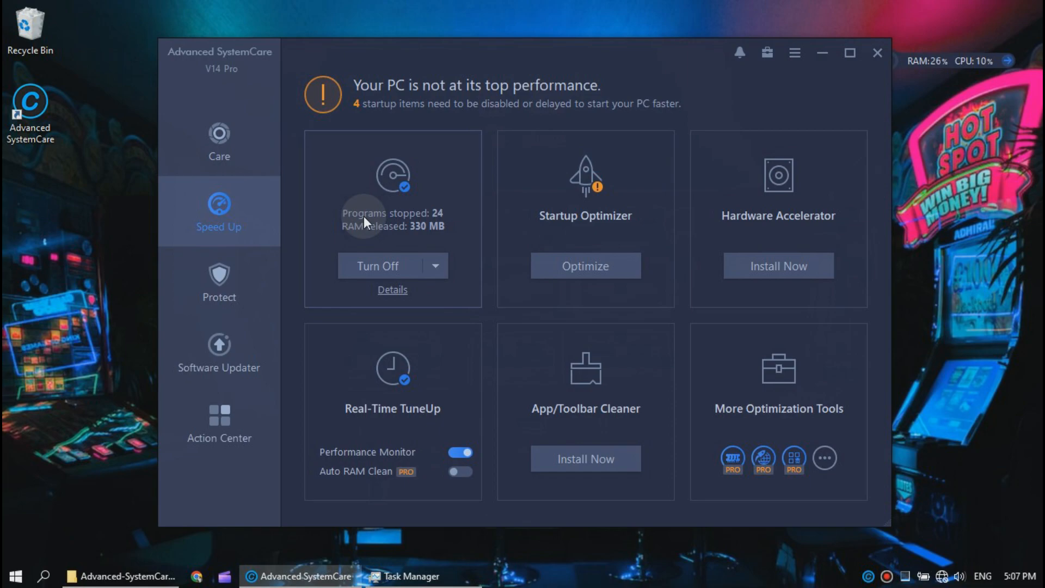
mouse_move(563, 211)
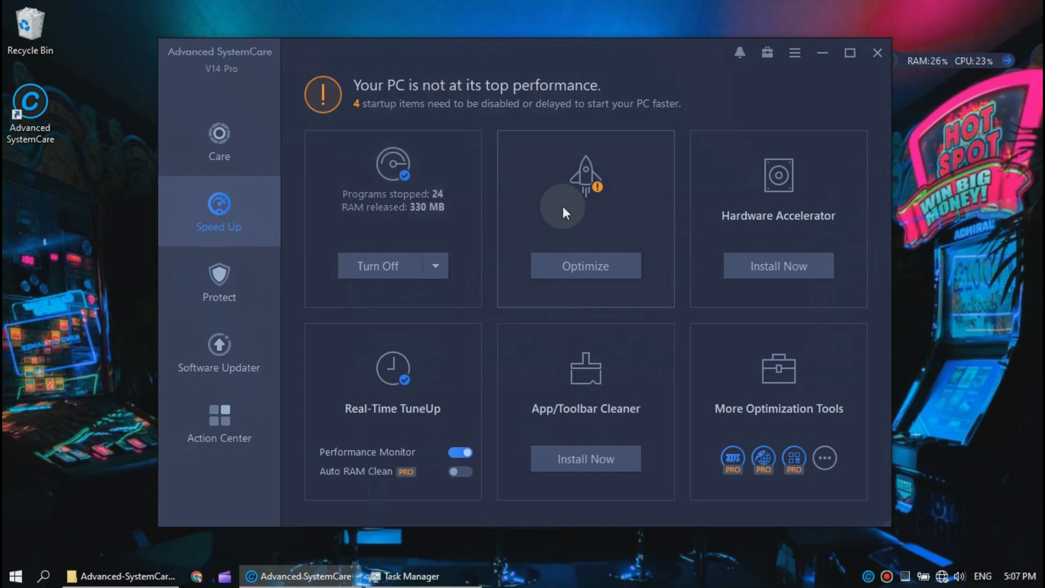
left_click(584, 265)
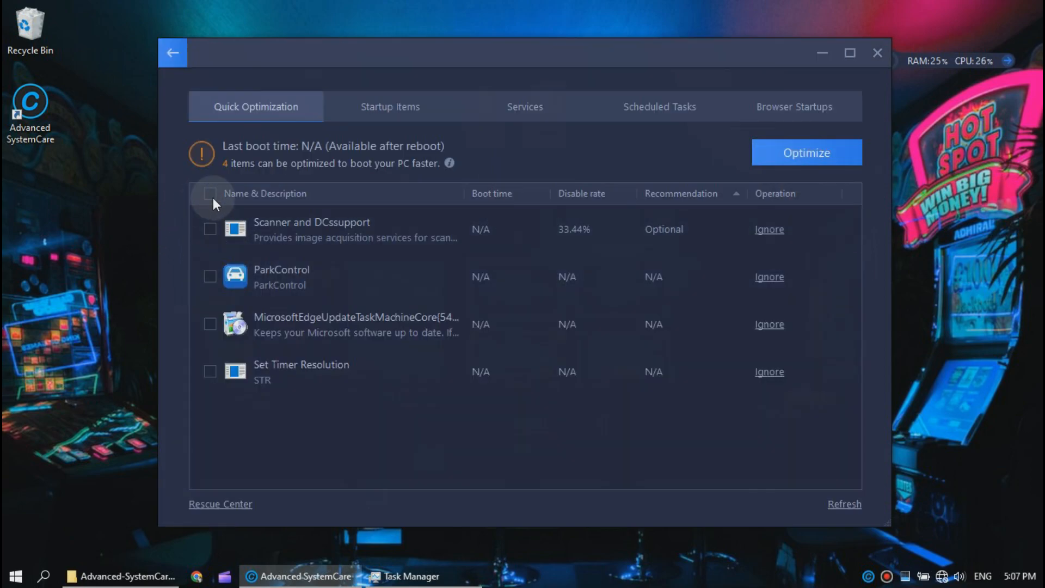
Step: Select and optimize all 4 startup items, then go back to Speed Up
left_click(210, 193)
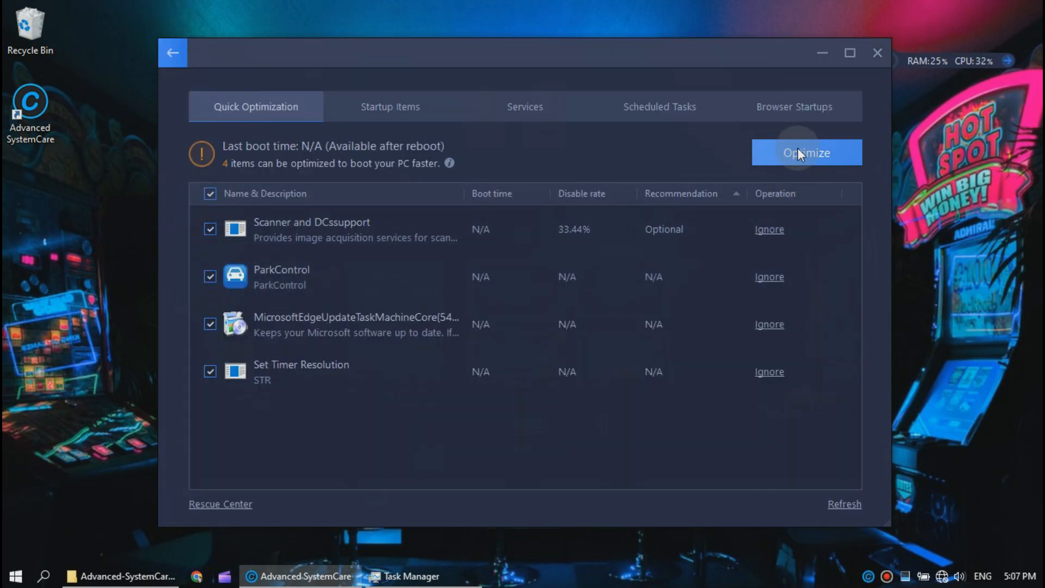
left_click(805, 152)
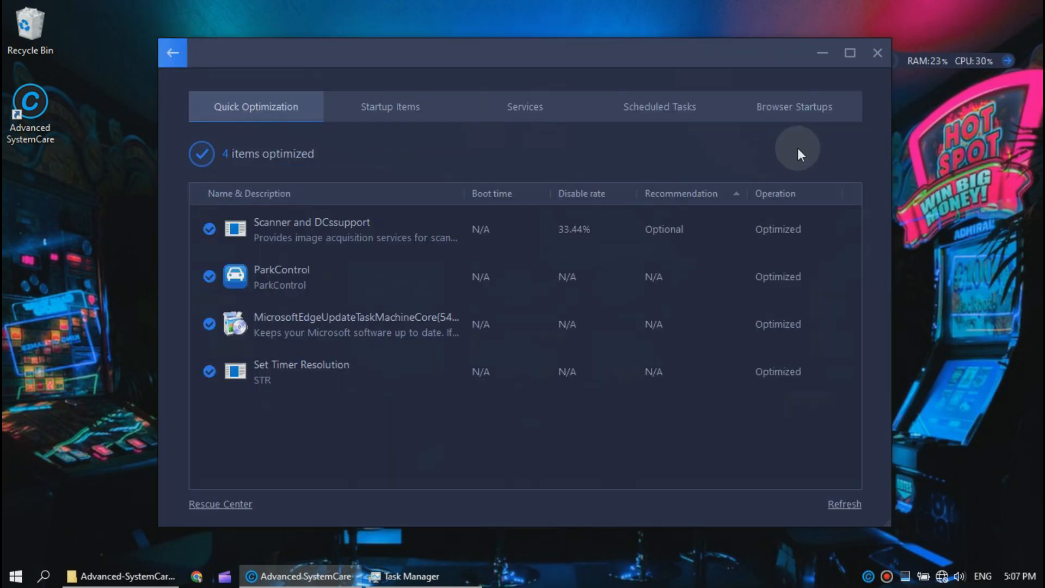
left_click(172, 53)
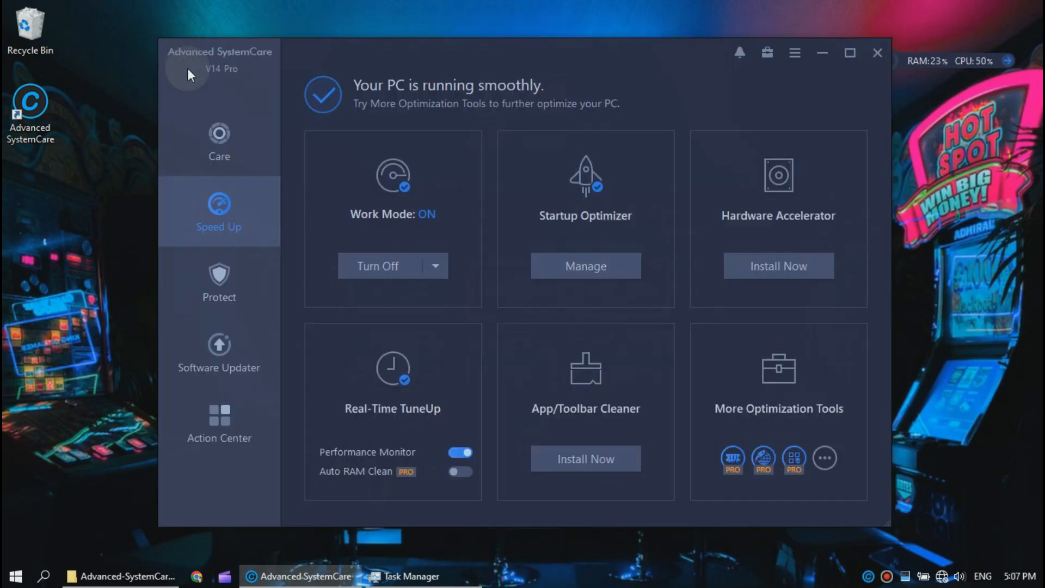
mouse_move(767, 203)
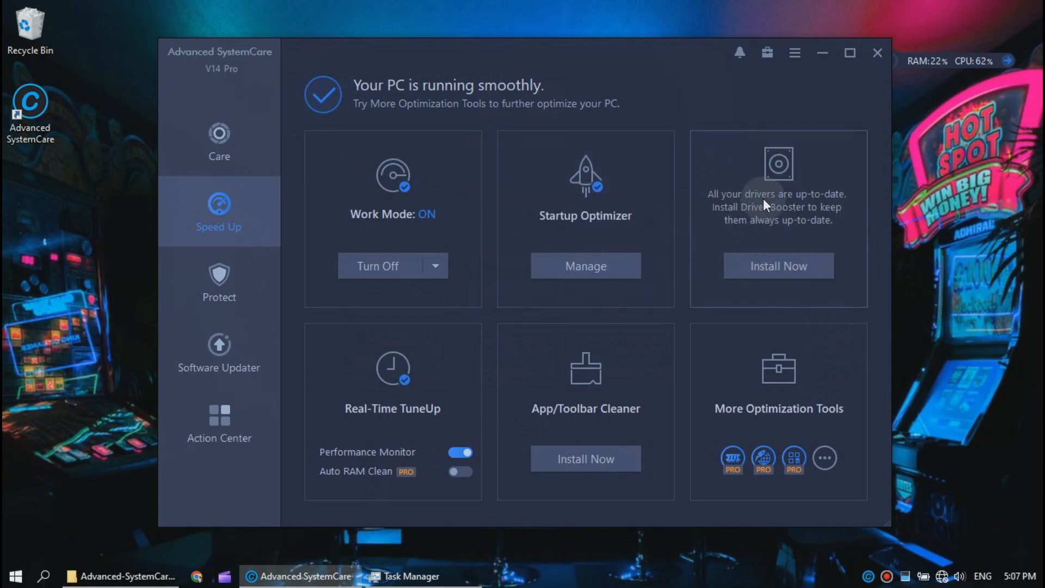
mouse_move(762, 232)
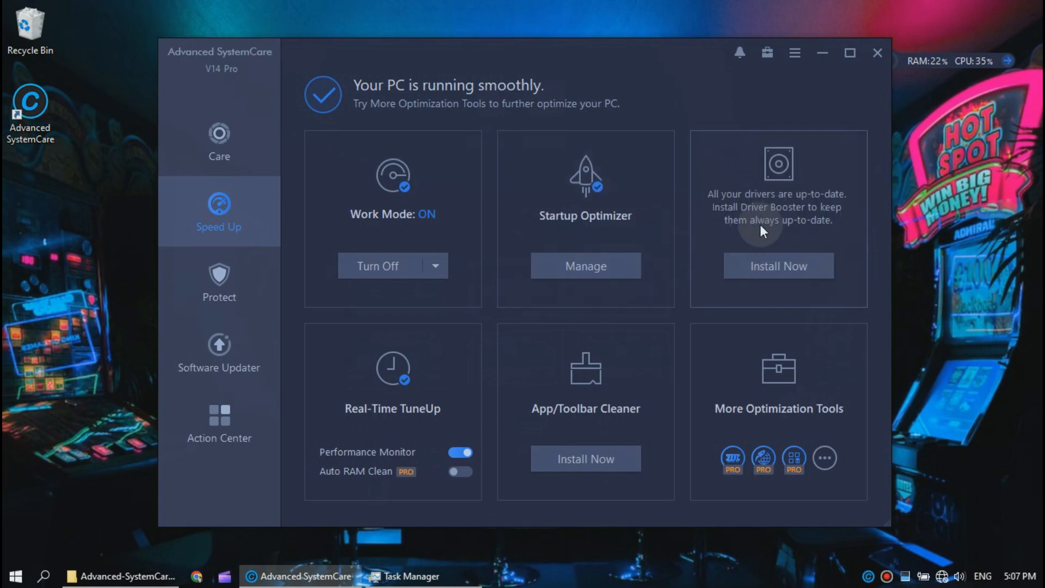